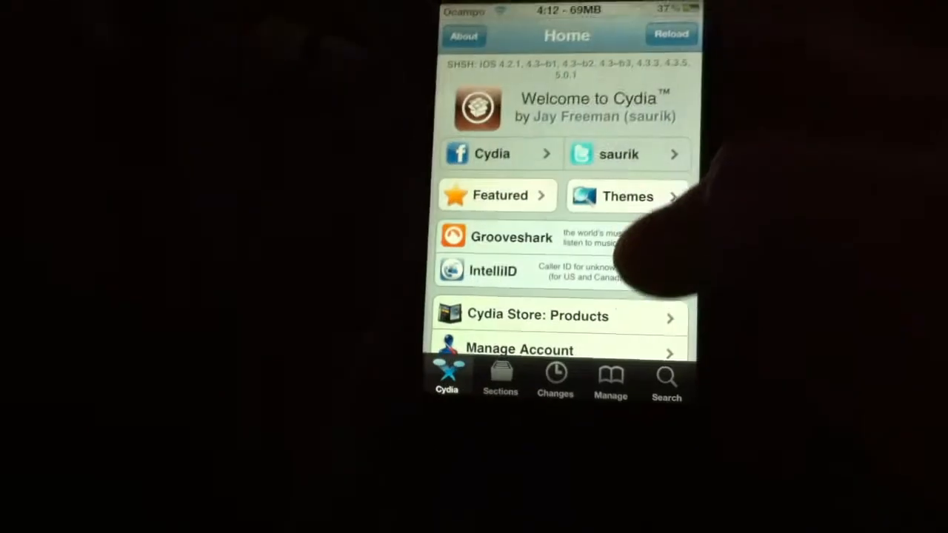
# Step: Go to the Manage area with Packages, Sources and Storage options
pyautogui.click(610, 382)
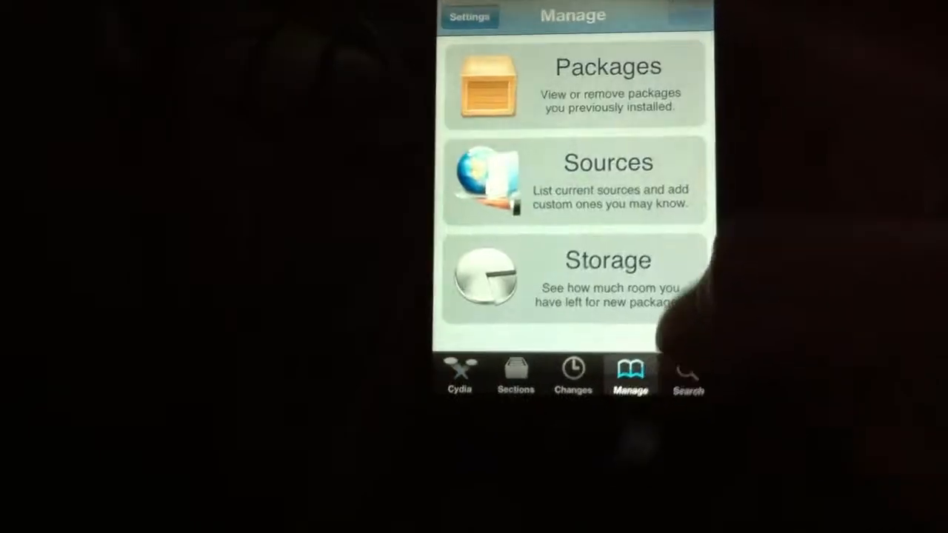
# Step: Add imodgame.appspot.com as a new software source from the Sources list
pyautogui.click(575, 180)
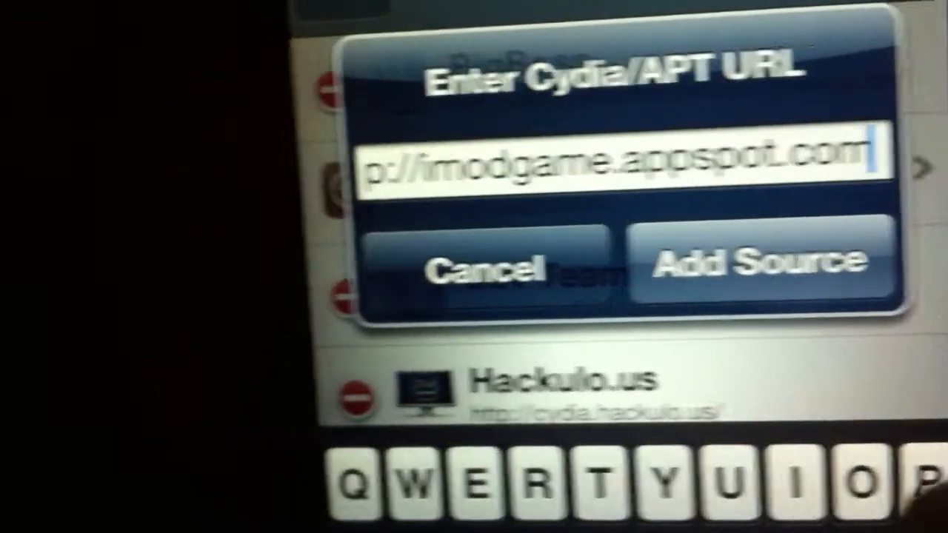
pyautogui.click(753, 260)
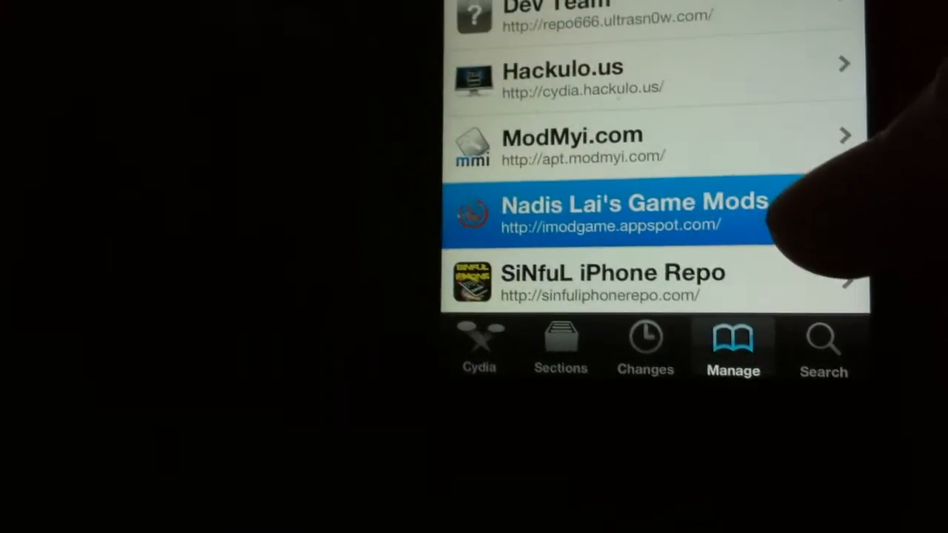
# Step: Enter the newly added Nadis Lai's Game Mods source to see its package list
pyautogui.click(629, 215)
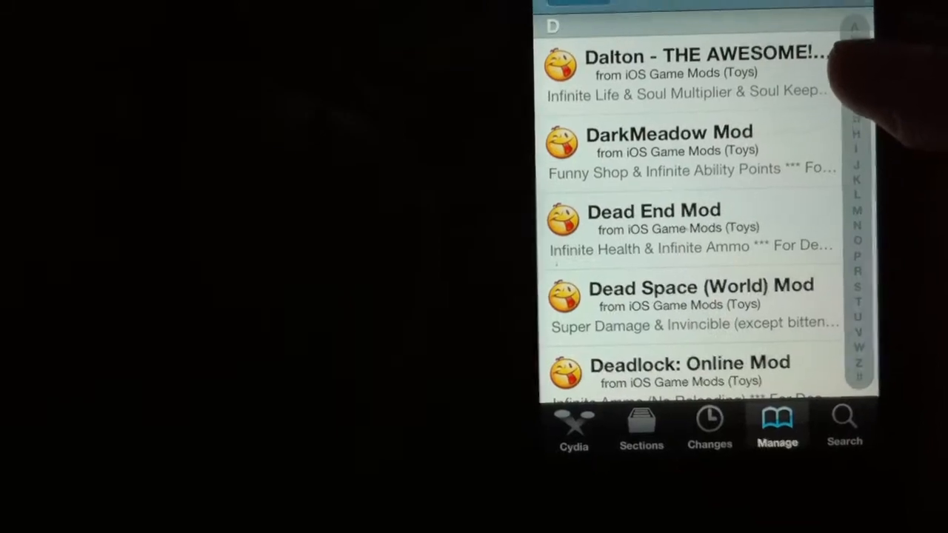
# Step: Locate and show the Doodle Army 2: Mini Militia Mod package details, version 1.3
pyautogui.scroll(-3)
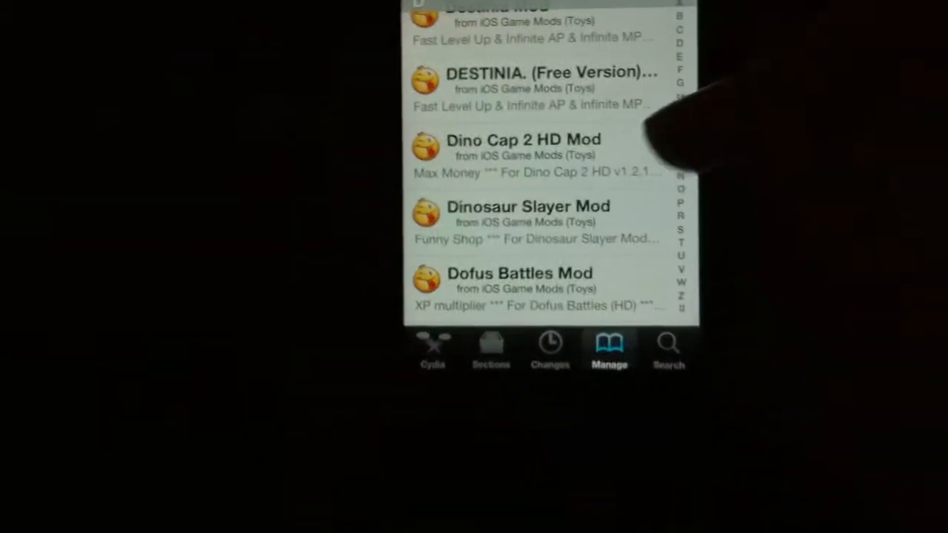
pyautogui.scroll(-3)
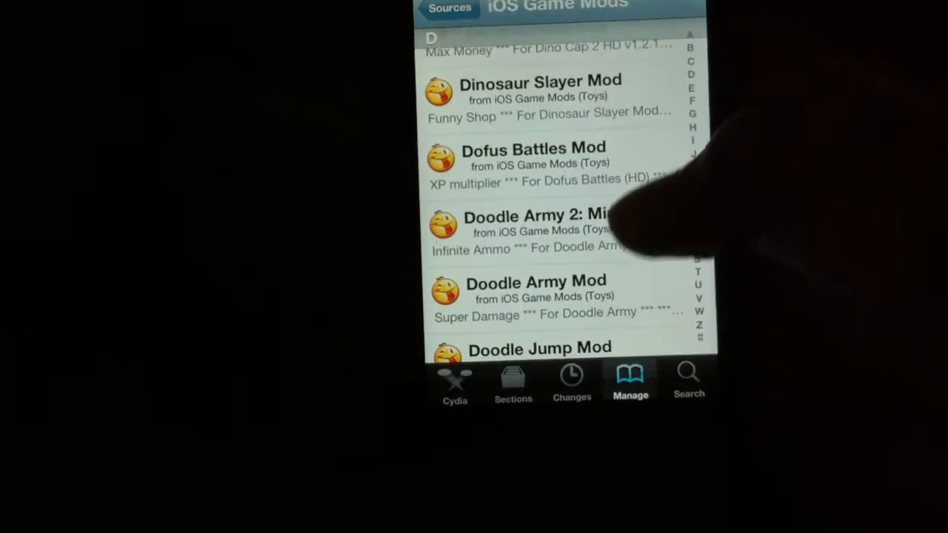
pyautogui.click(533, 225)
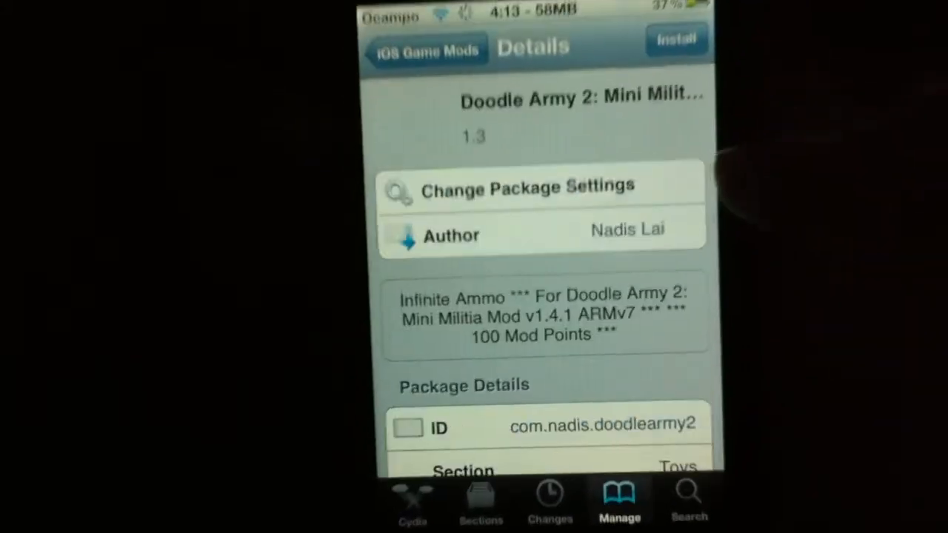